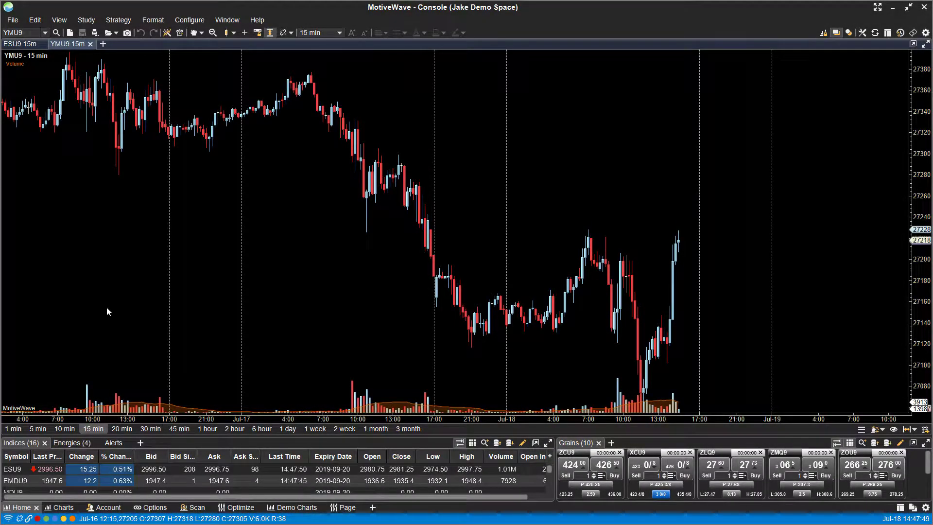
{"action": "mouse_move", "coordinate": [118, 257]}
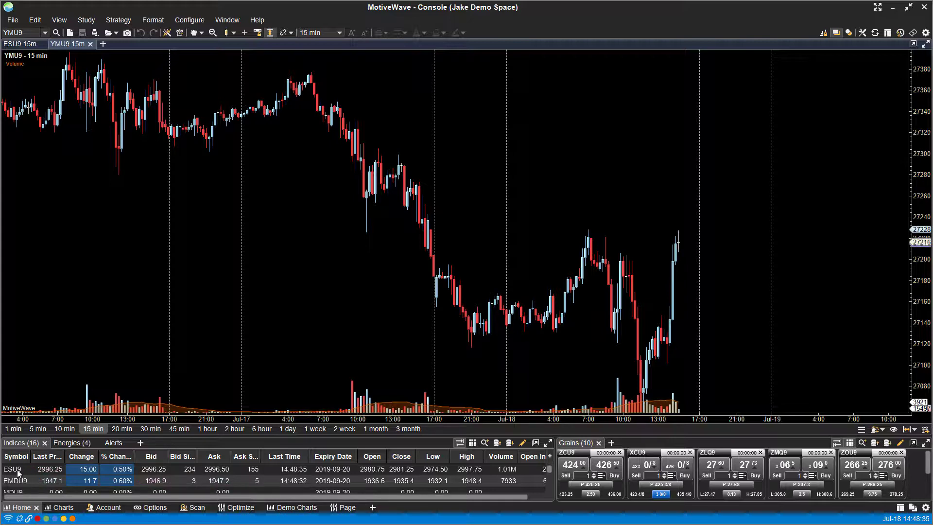
Bring up the context actions for the ESU9 contract in the Indices watch list.
{"action": "right_click", "coordinate": [18, 468]}
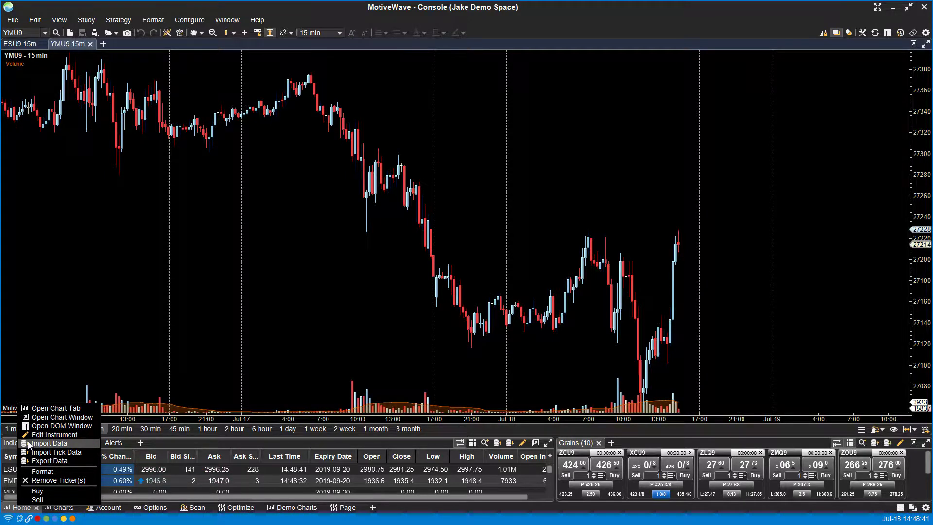
{"action": "mouse_move", "coordinate": [56, 408]}
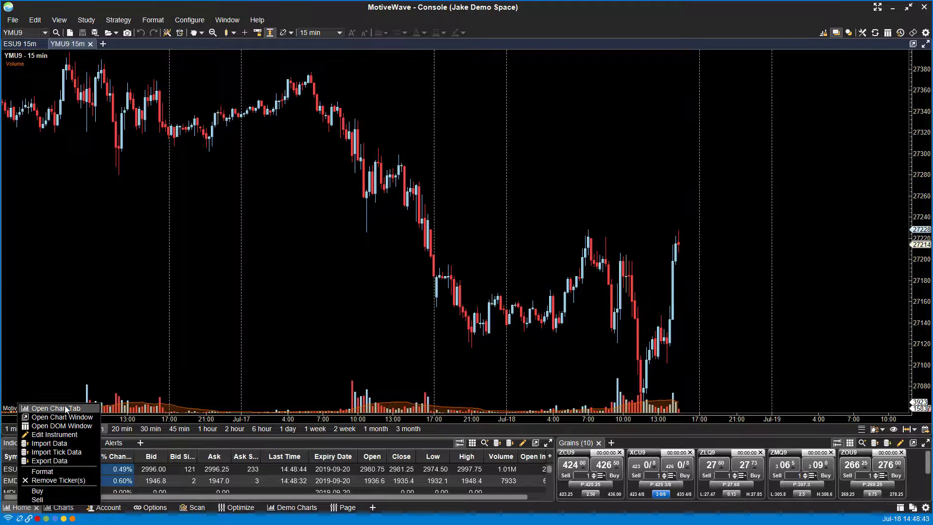
{"action": "mouse_move", "coordinate": [54, 435]}
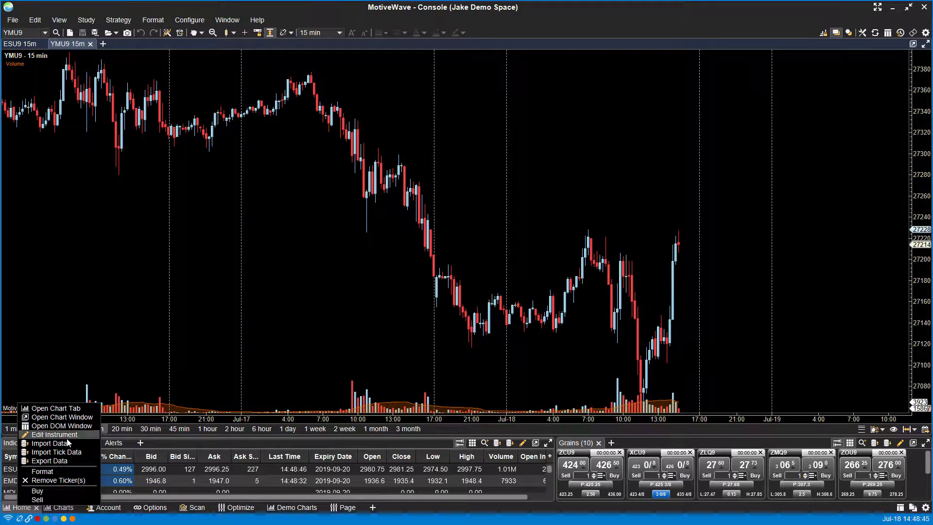
{"action": "mouse_move", "coordinate": [59, 425]}
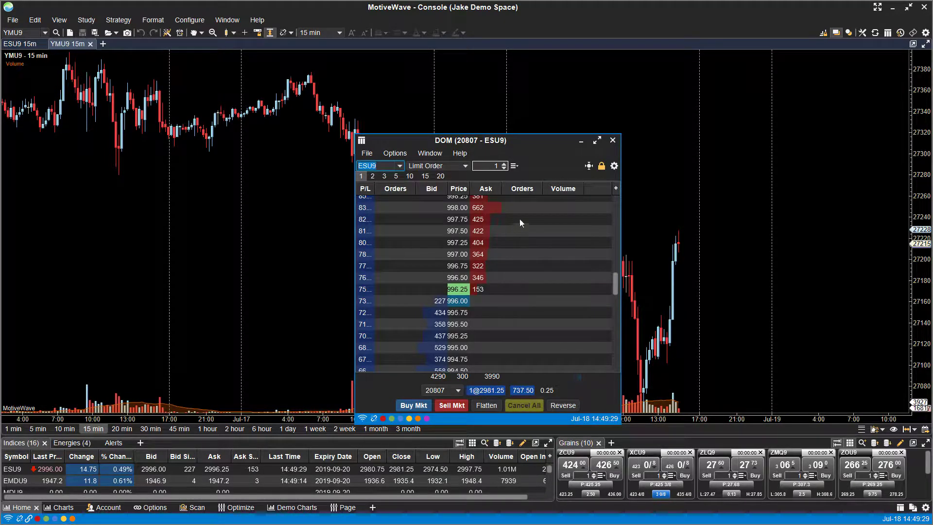
Unlock the ESU9 DOM price ladder by confirming Yes in the DOM Locked dialog.
{"action": "left_click", "coordinate": [601, 166]}
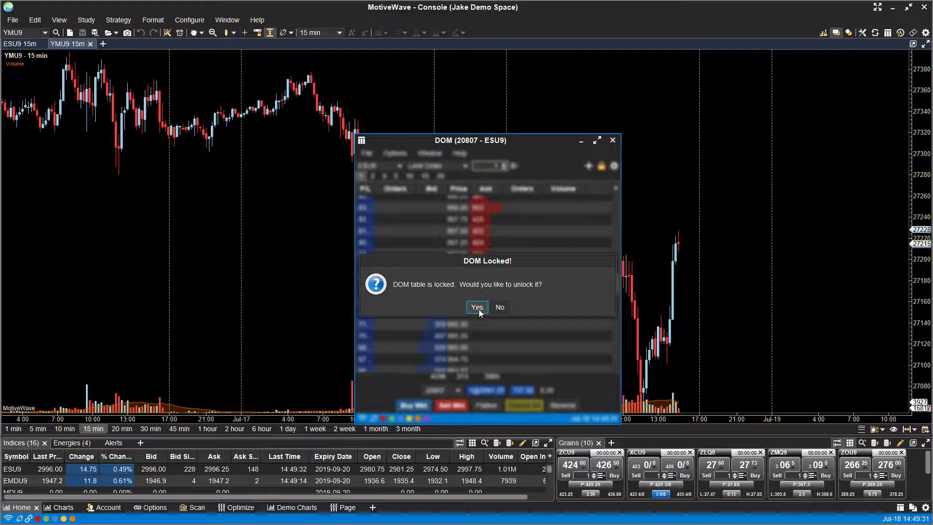
{"action": "left_click", "coordinate": [476, 306]}
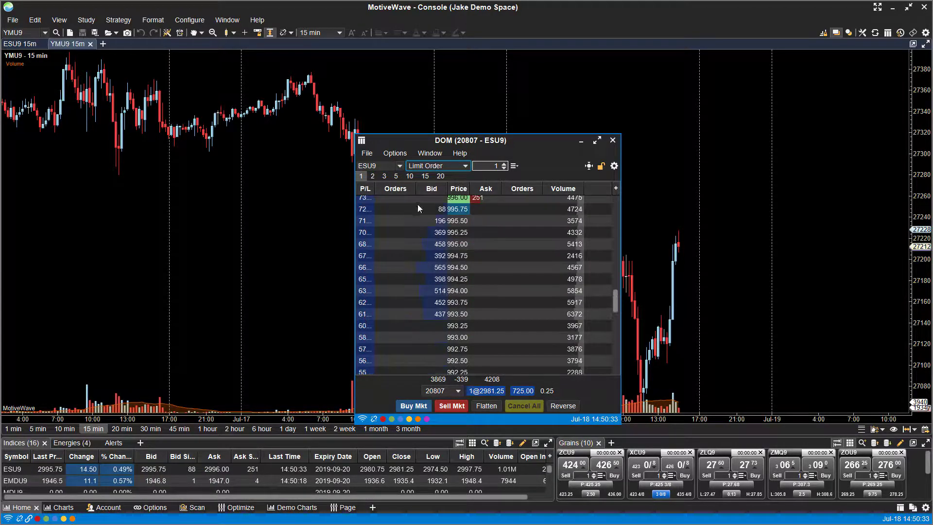
{"action": "left_click", "coordinate": [437, 165]}
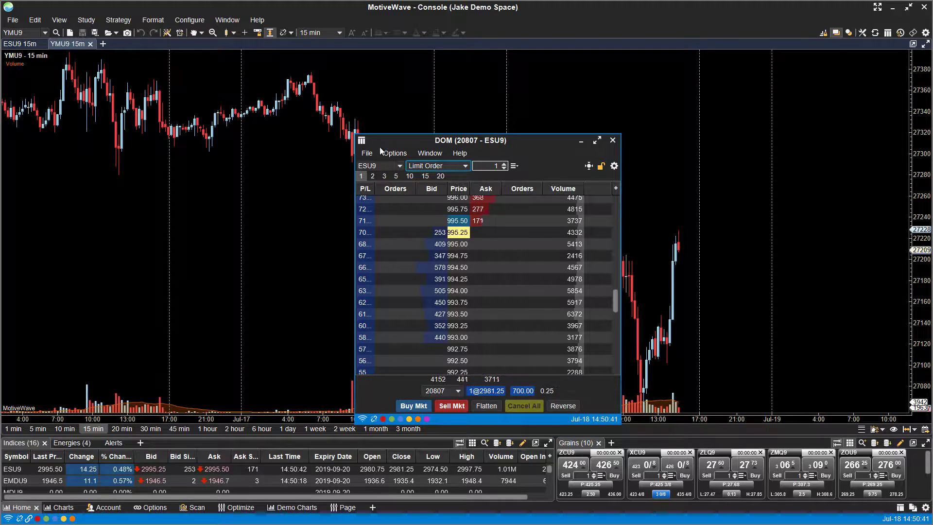
{"action": "left_click", "coordinate": [366, 152]}
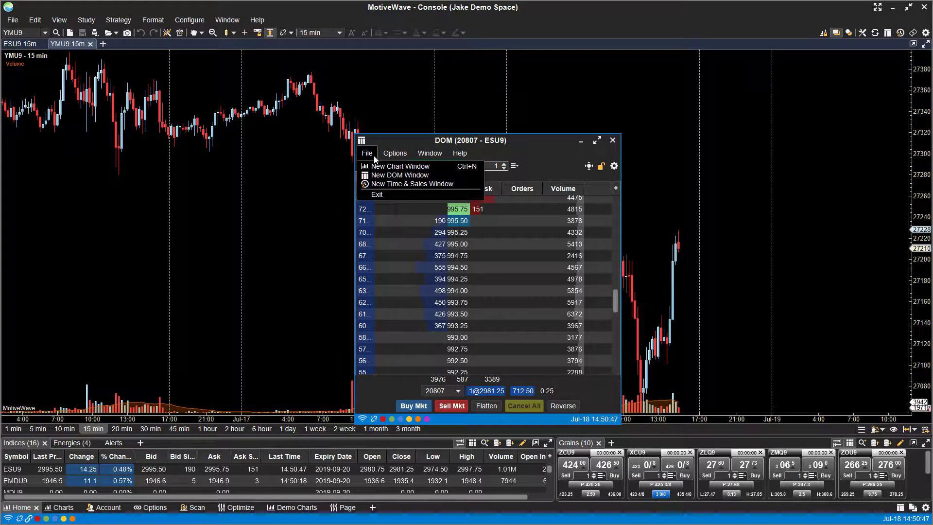
{"action": "mouse_move", "coordinate": [399, 175]}
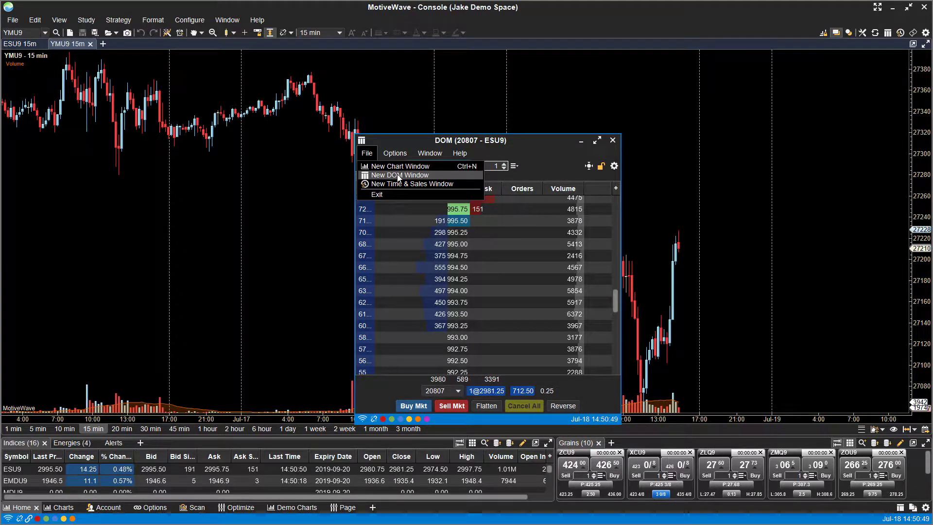
{"action": "left_click", "coordinate": [394, 152]}
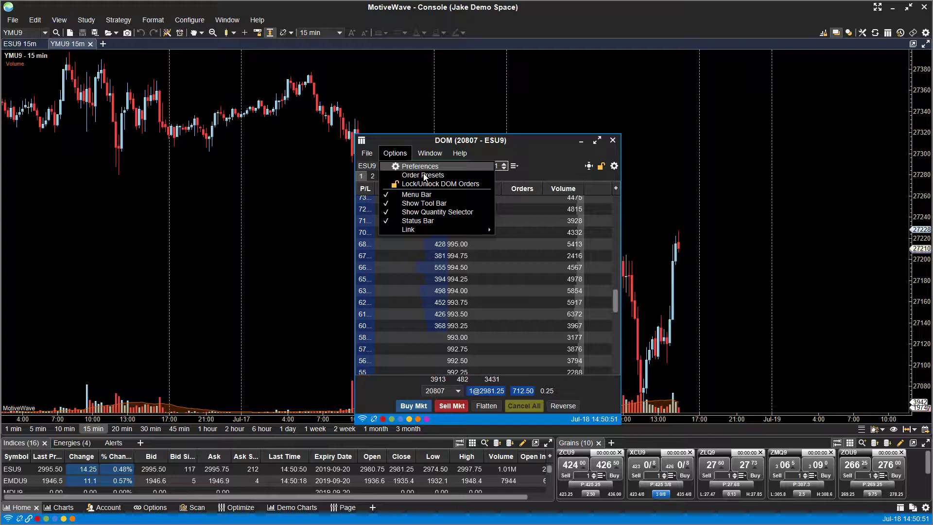
{"action": "mouse_move", "coordinate": [436, 183]}
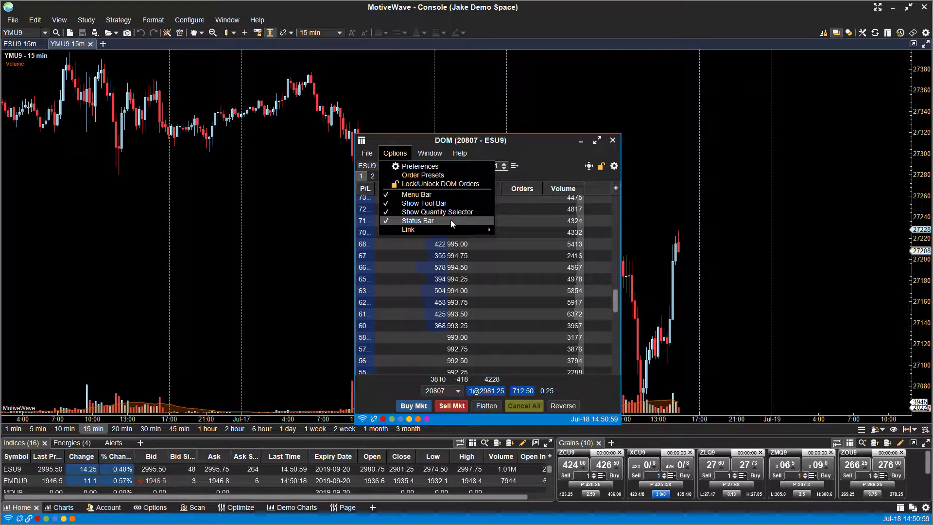
{"action": "mouse_move", "coordinate": [424, 203]}
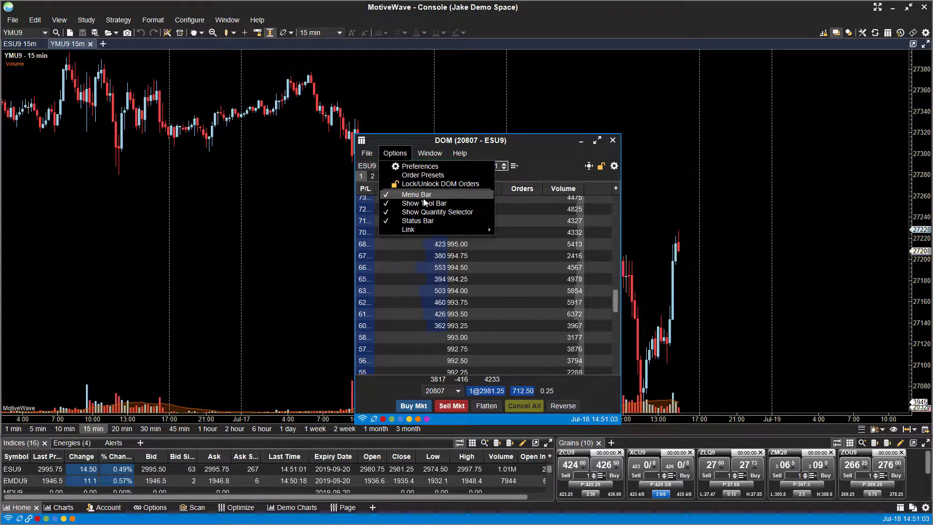
{"action": "mouse_move", "coordinate": [418, 220]}
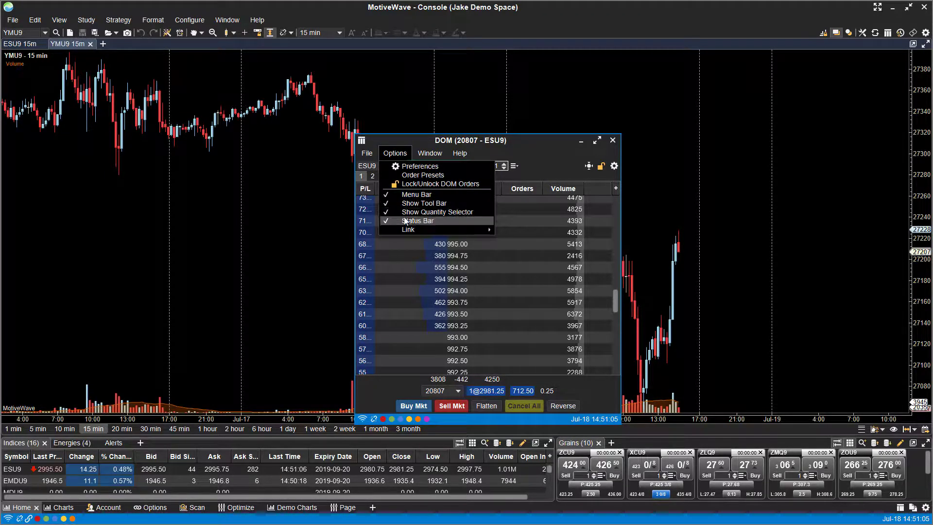
{"action": "left_click", "coordinate": [459, 152]}
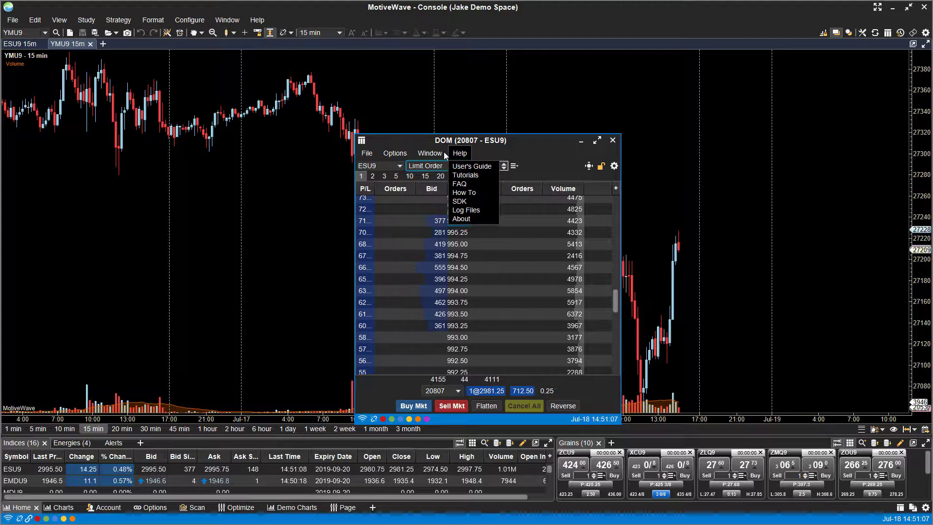
{"action": "left_click", "coordinate": [428, 152]}
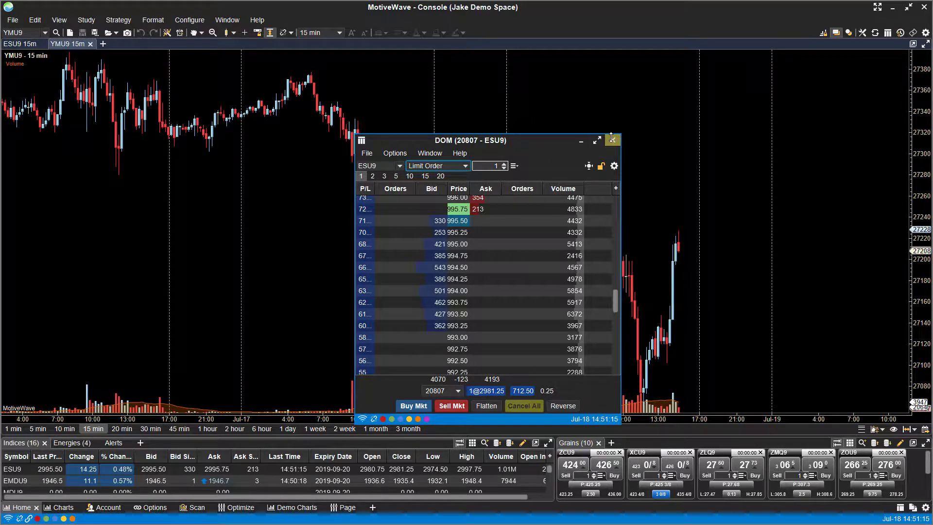
Exit the ESU9 DOM window from its File menu.
{"action": "left_click", "coordinate": [367, 153]}
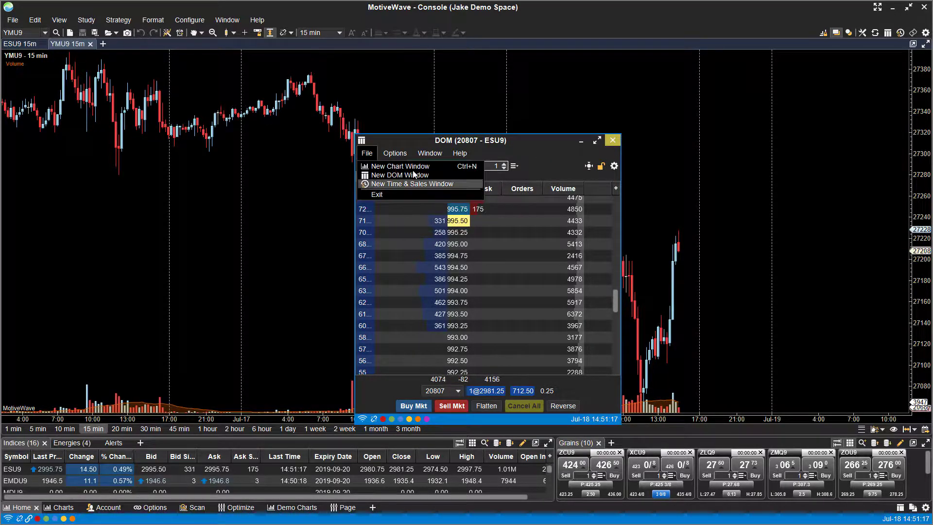
{"action": "left_click", "coordinate": [394, 153]}
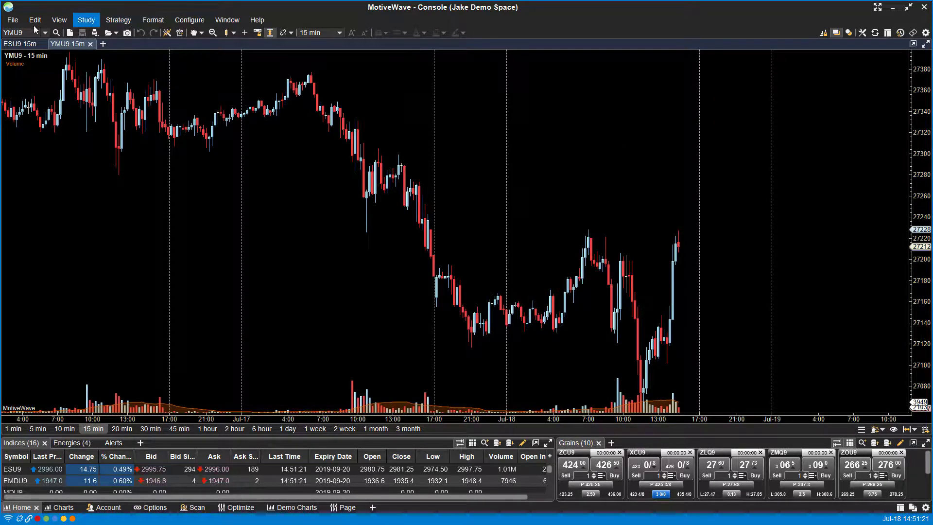
Create a new DOM window from the console, which opens on YMU9.
{"action": "left_click", "coordinate": [11, 19]}
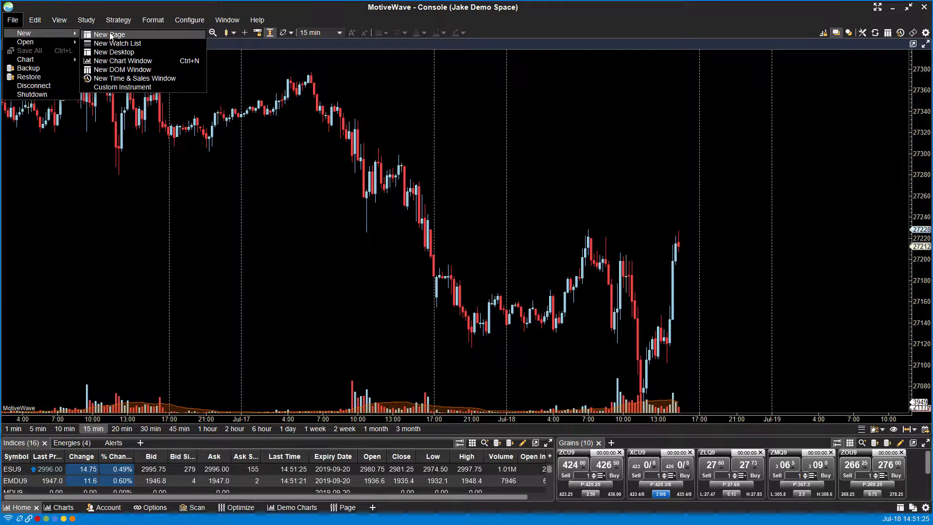
{"action": "left_click", "coordinate": [123, 69]}
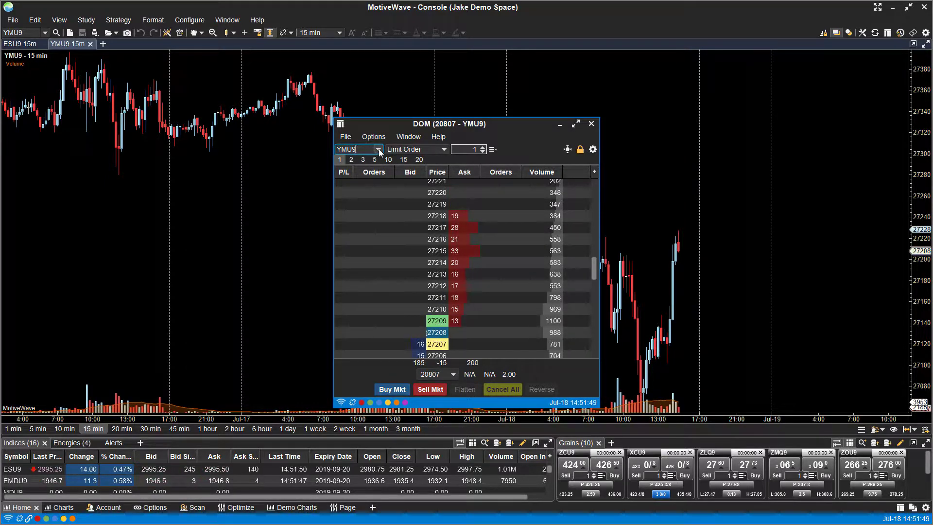
Browse the order book's instrument list toward ESU9, then close the floating DOM window.
{"action": "left_click", "coordinate": [378, 149]}
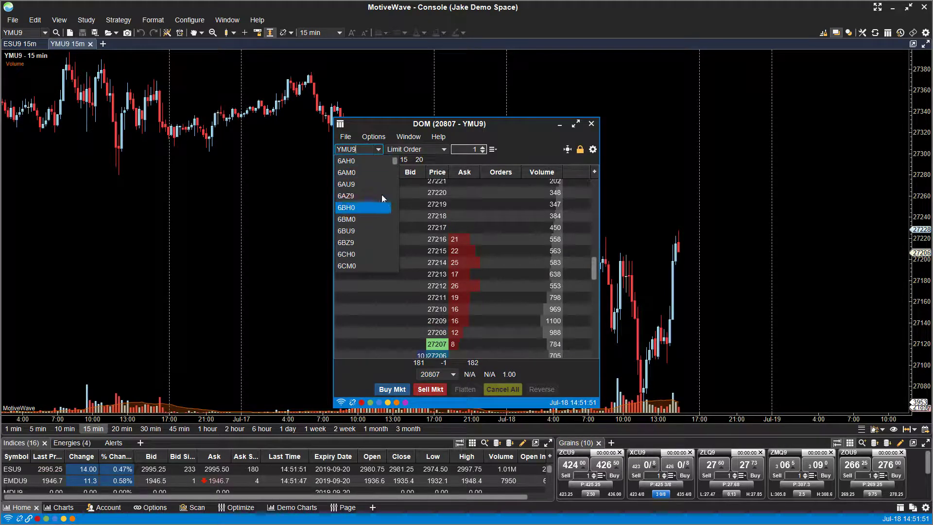
{"action": "scroll", "scroll_direction": "down", "scroll_amount": 3}
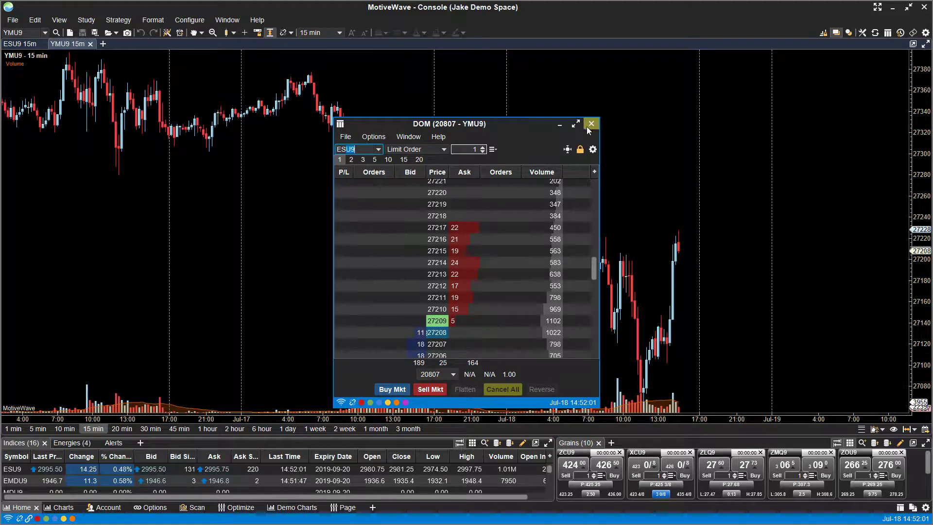
{"action": "left_click", "coordinate": [591, 124]}
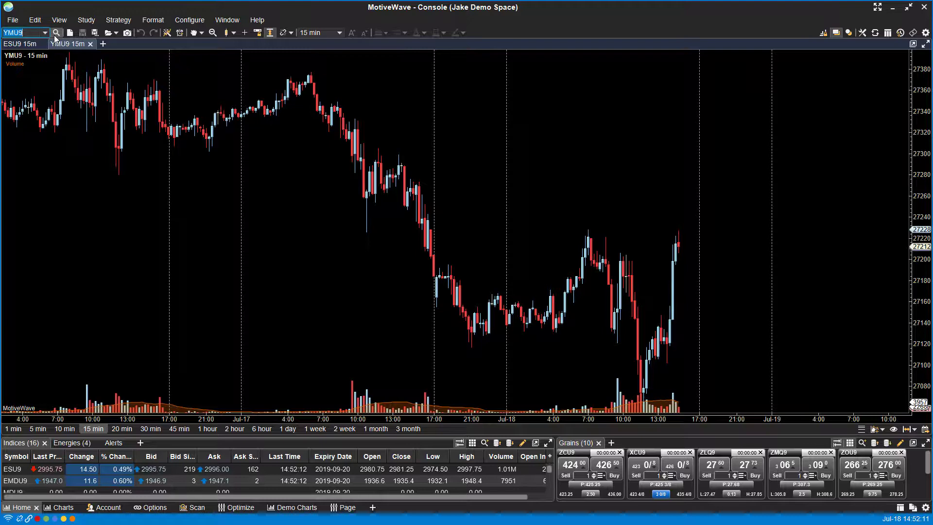
Dismiss the instrument search and load NQU9 into the chart from the toolbar symbol box.
{"action": "left_click", "coordinate": [55, 32]}
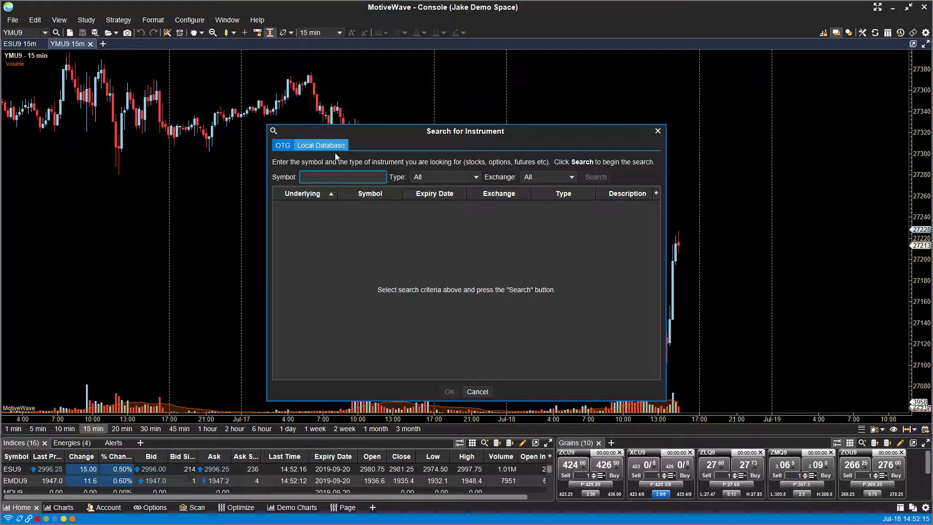
{"action": "left_click", "coordinate": [476, 391]}
{"action": "type", "text": "NQ"}
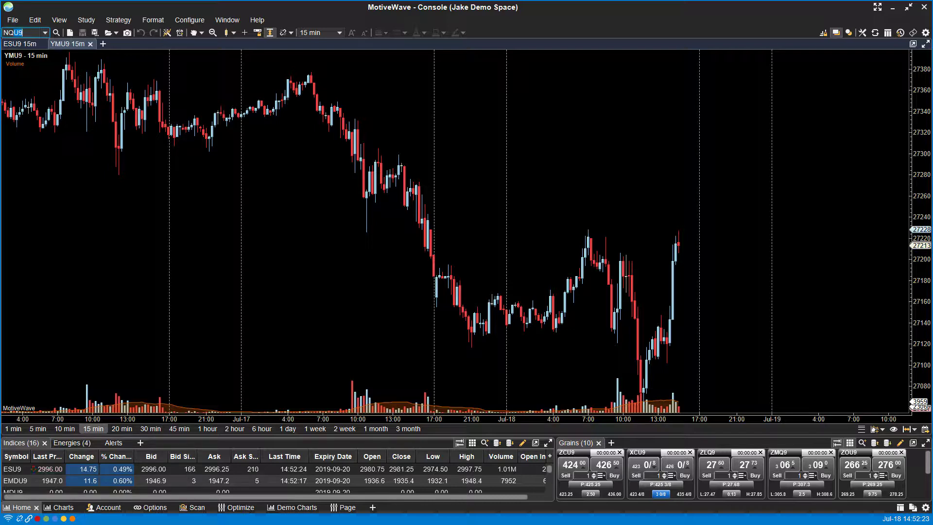
{"action": "left_click", "coordinate": [54, 33]}
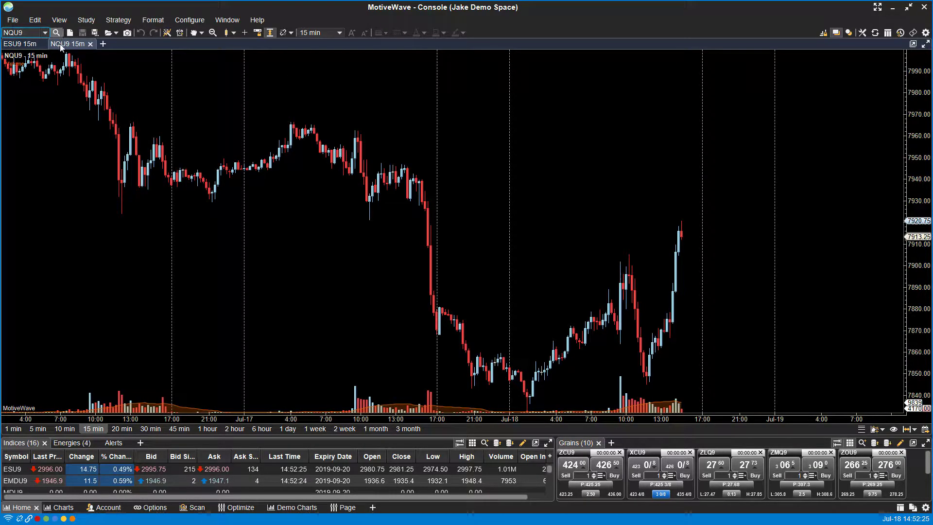
{"action": "right_click", "coordinate": [65, 44]}
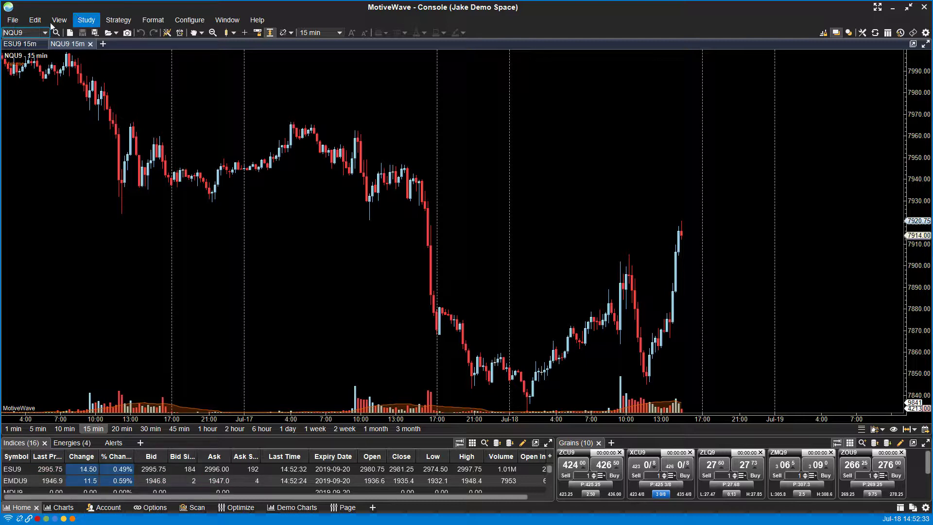
{"action": "mouse_move", "coordinate": [58, 19]}
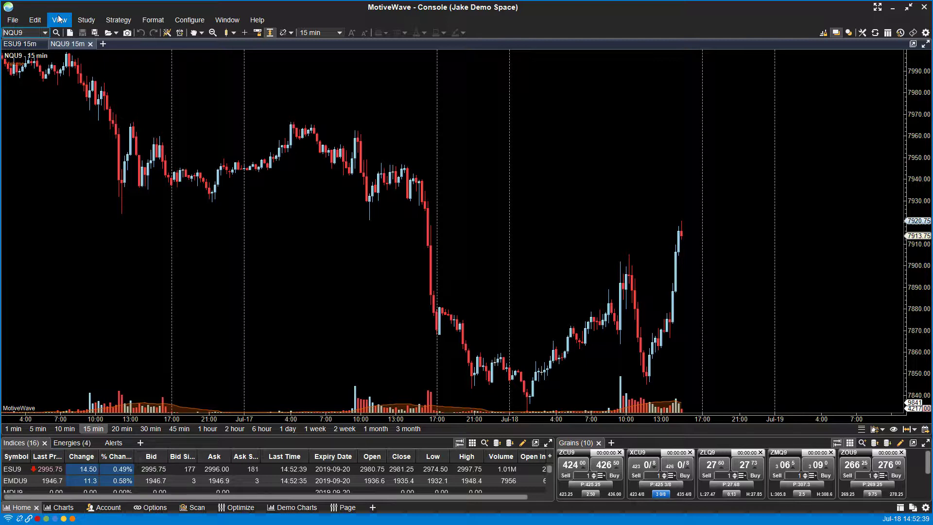
{"action": "mouse_move", "coordinate": [210, 197]}
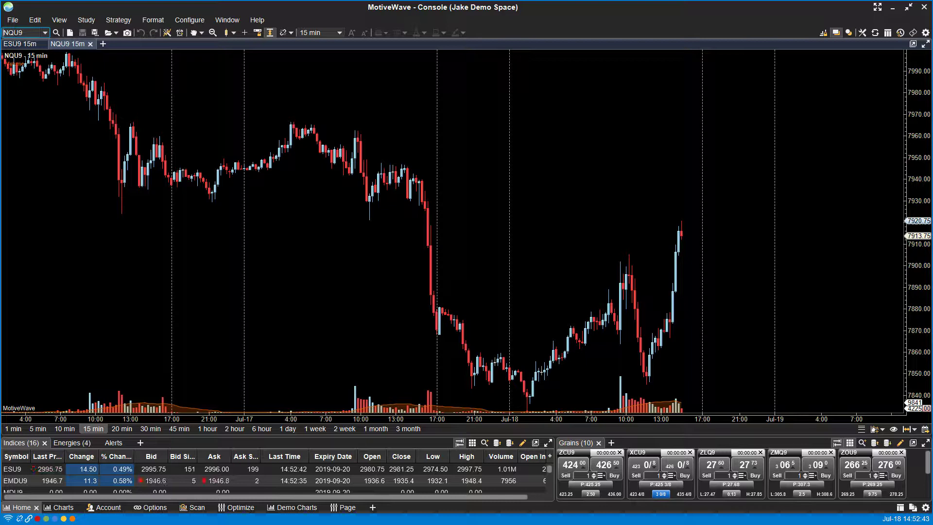
{"action": "mouse_move", "coordinate": [28, 270]}
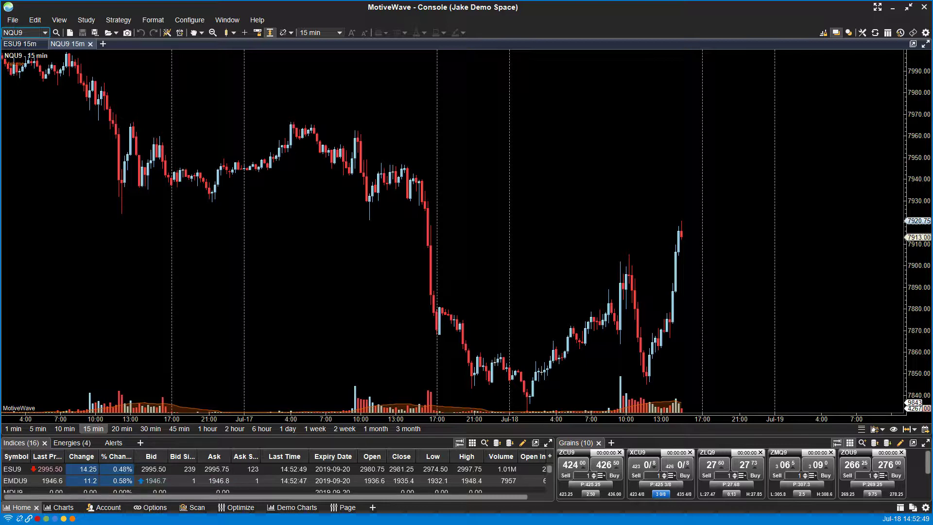
Enable View > Display > DOM Panel so the order book docks beside the NQU9 chart.
{"action": "left_click", "coordinate": [58, 19]}
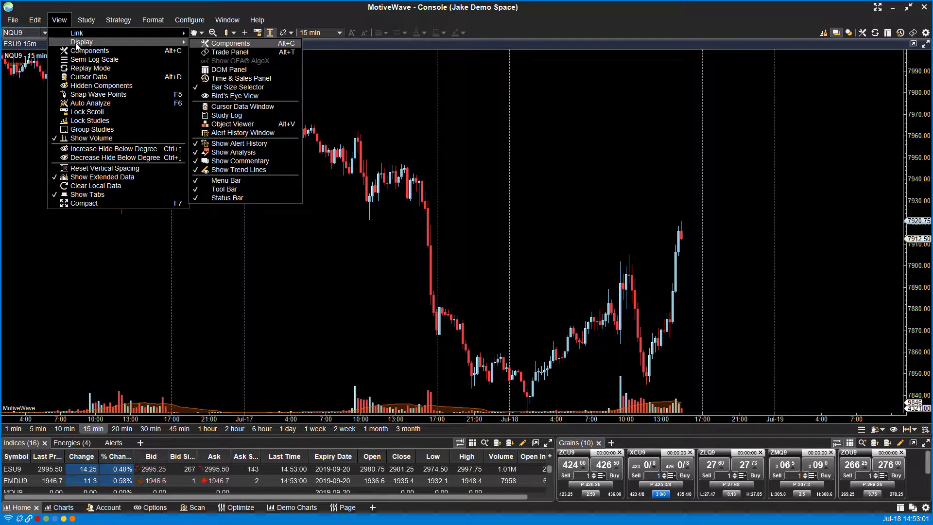
{"action": "mouse_move", "coordinate": [155, 45]}
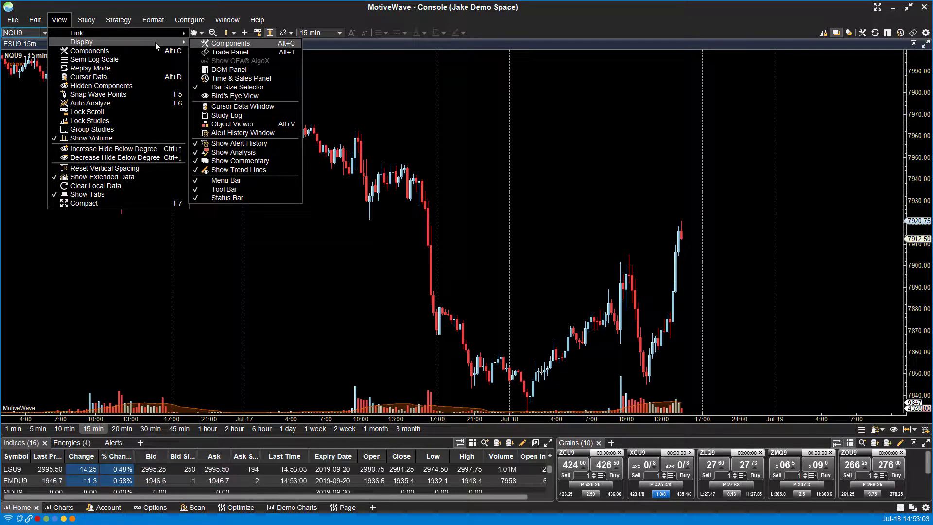
{"action": "mouse_move", "coordinate": [237, 87]}
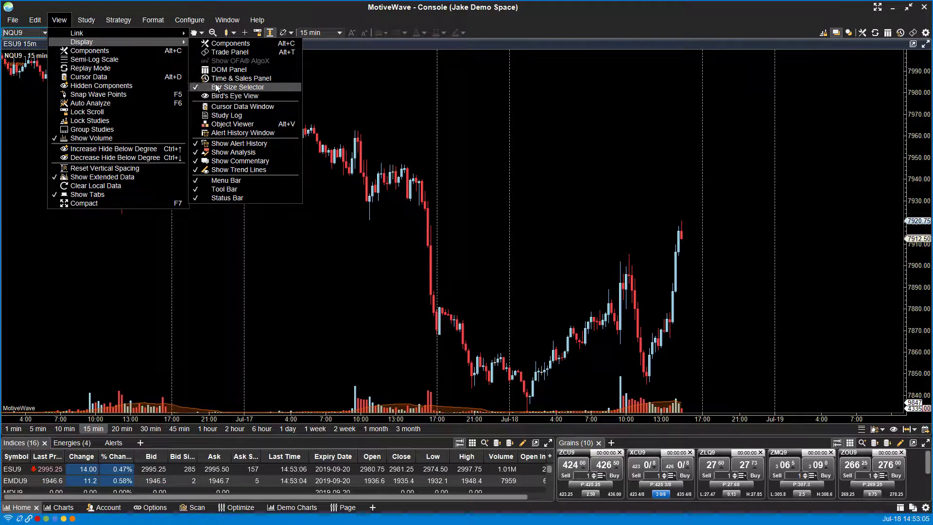
{"action": "mouse_move", "coordinate": [228, 70]}
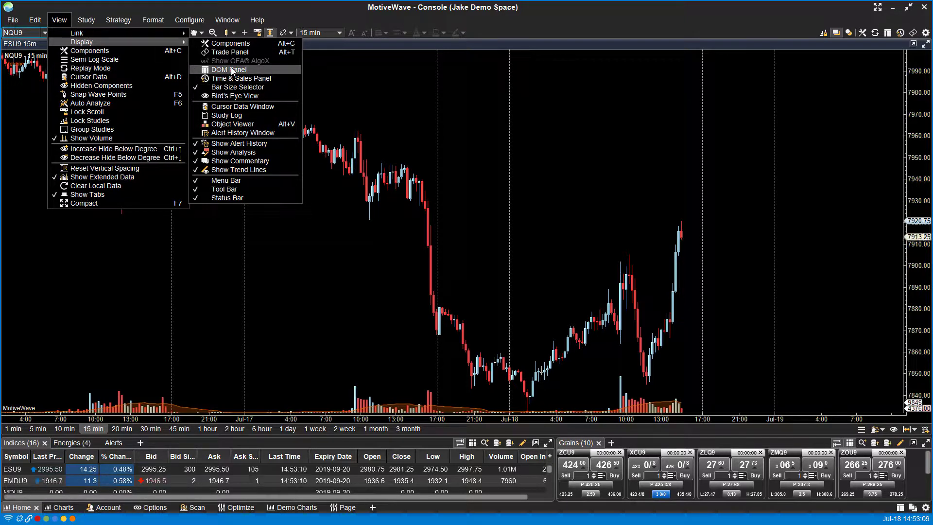
{"action": "left_click", "coordinate": [224, 70]}
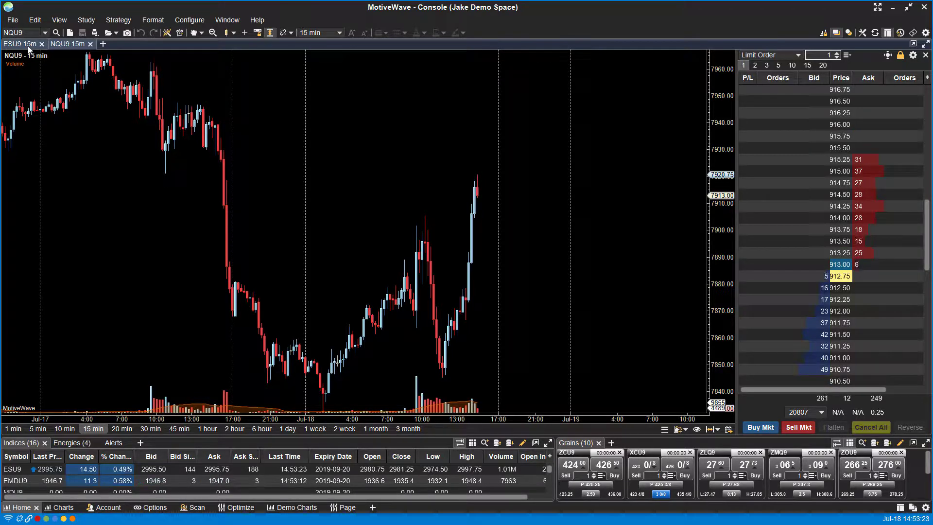
Switch to the ESU9 15m chart and enable its DOM Panel from View > Display.
{"action": "left_click", "coordinate": [20, 44]}
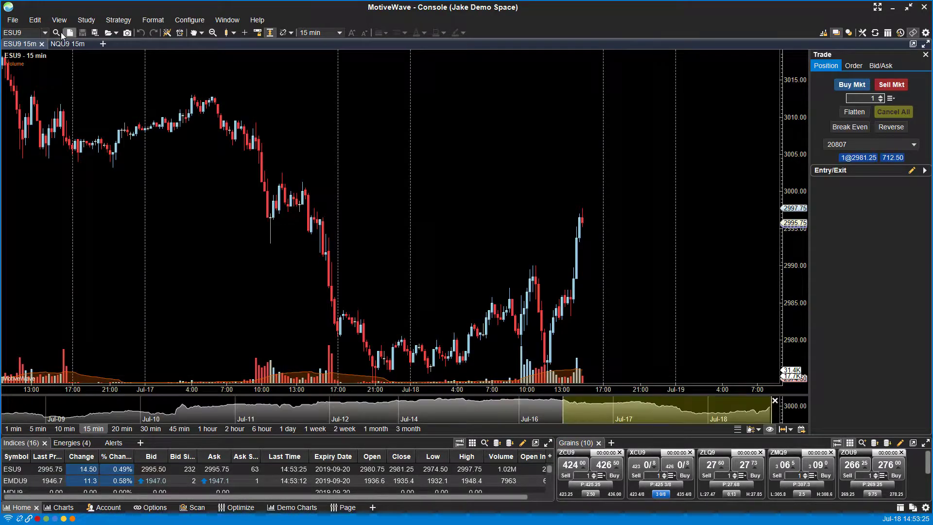
{"action": "mouse_move", "coordinate": [59, 20]}
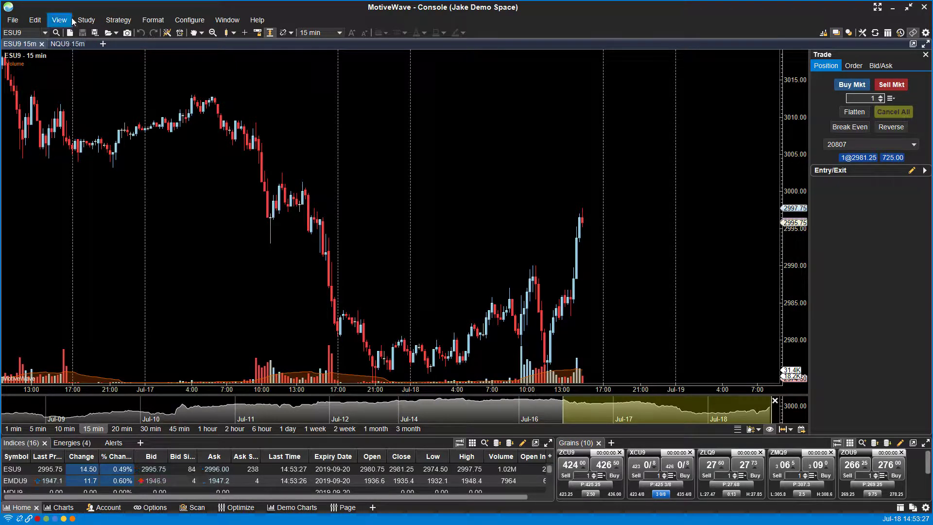
{"action": "left_click", "coordinate": [58, 20]}
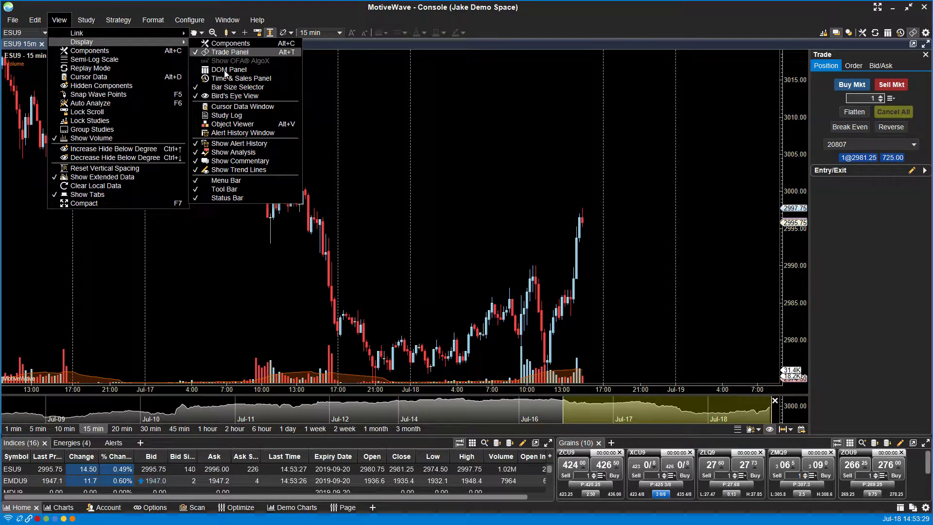
{"action": "left_click", "coordinate": [229, 69]}
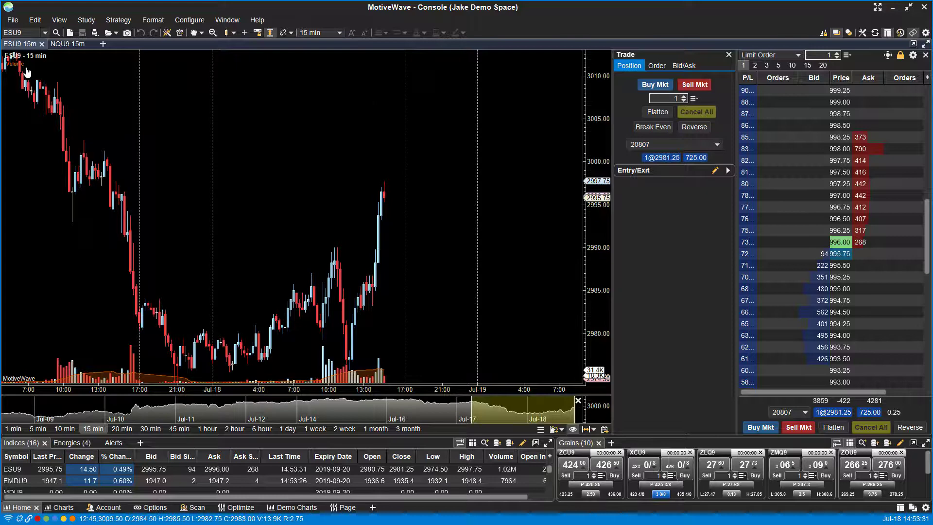
Flip between the NQU9 and ESU9 tabs to compare the docked panels.
{"action": "left_click", "coordinate": [67, 44]}
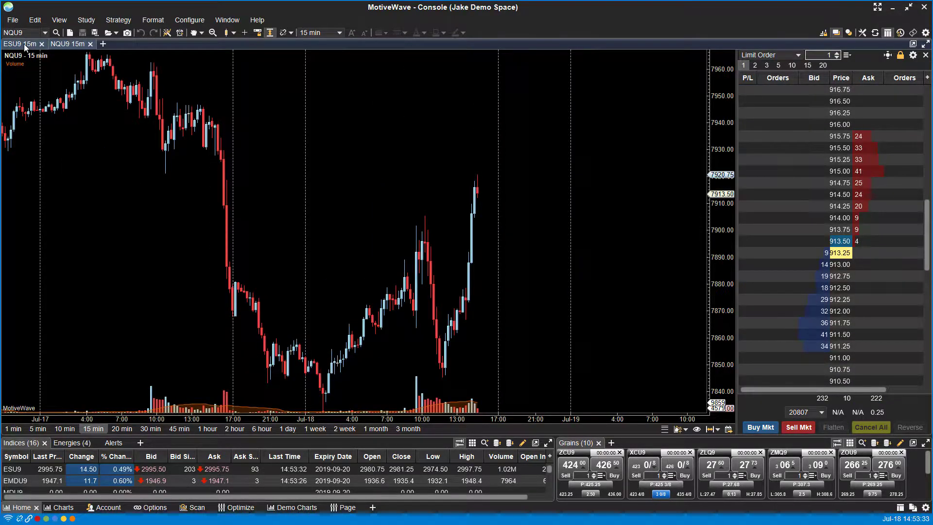
{"action": "left_click", "coordinate": [20, 44]}
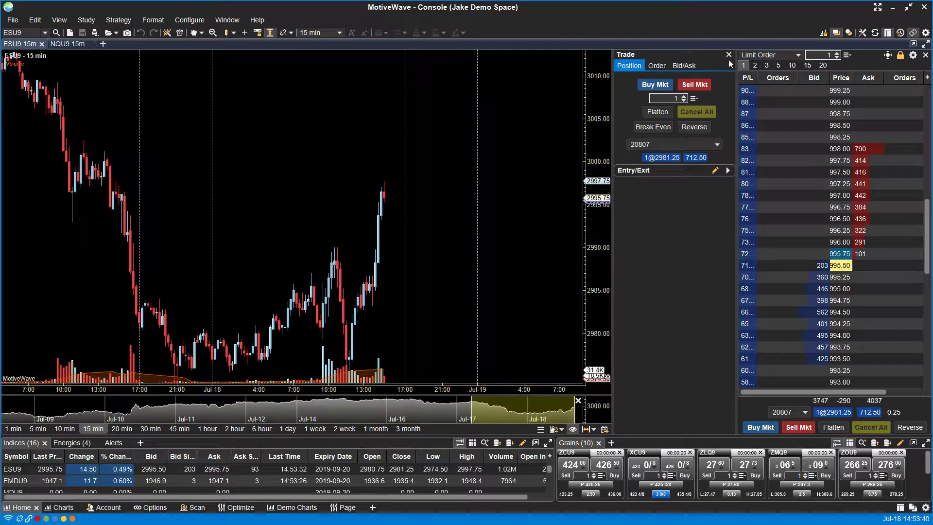